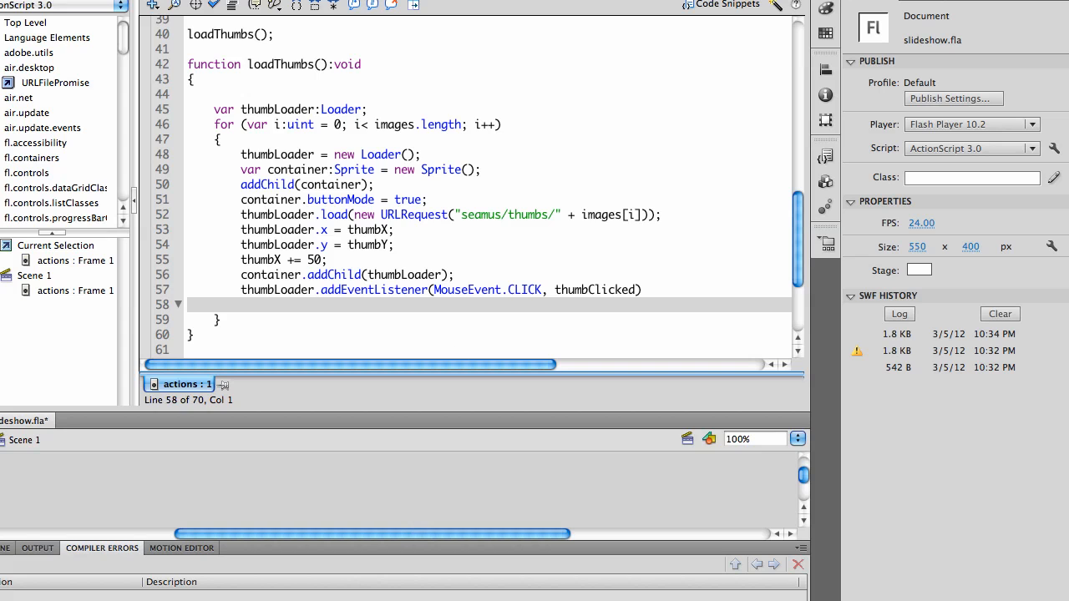
# Step: Scroll the Actions panel script to find the placeholder clicked() trace function
pyautogui.scroll(3)
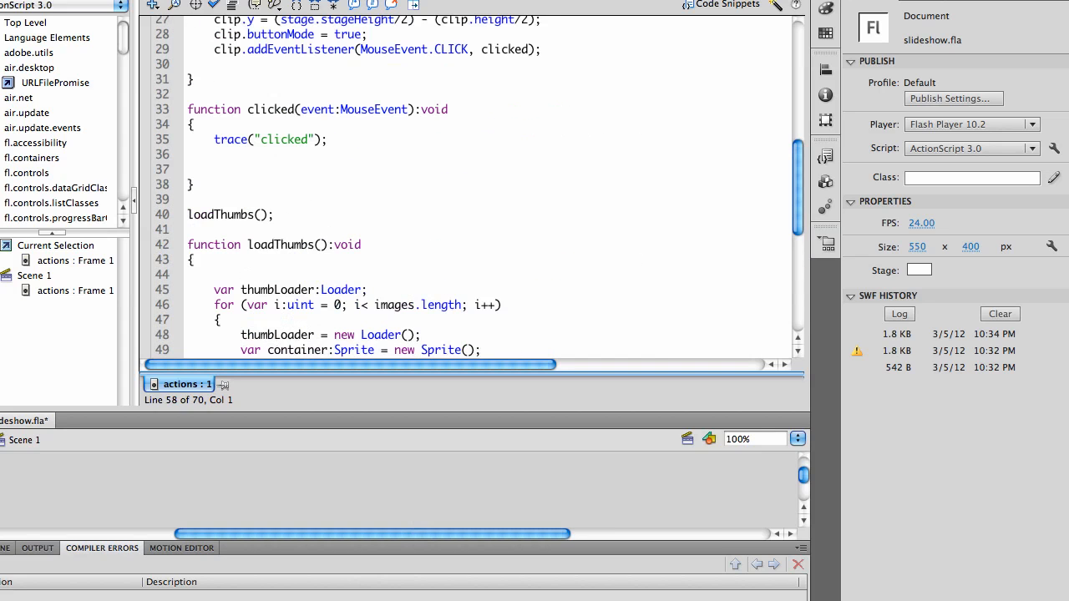
pyautogui.scroll(-3)
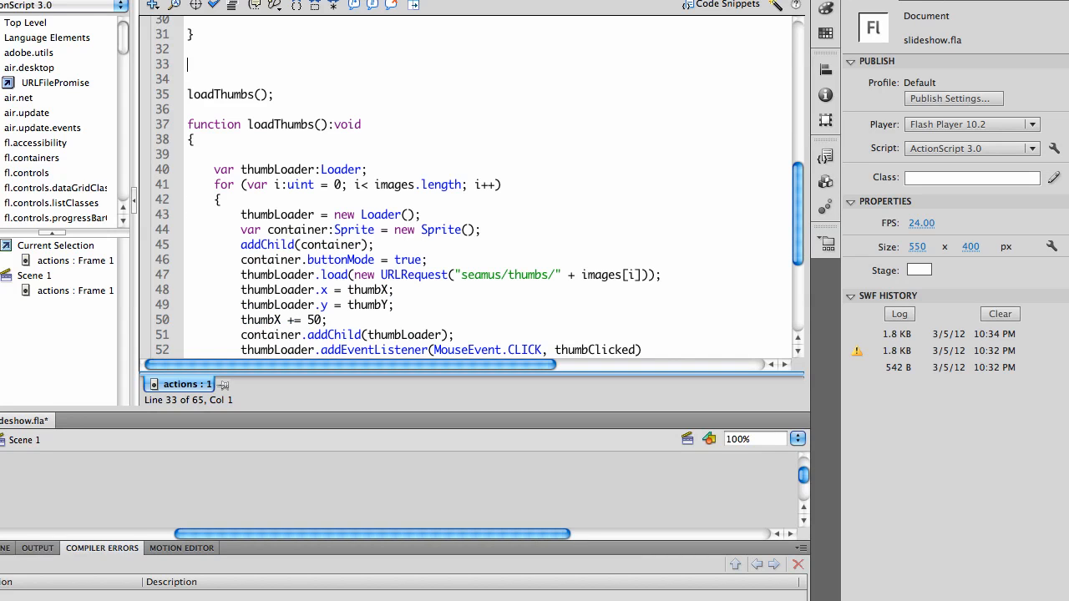
pyautogui.scroll(-3)
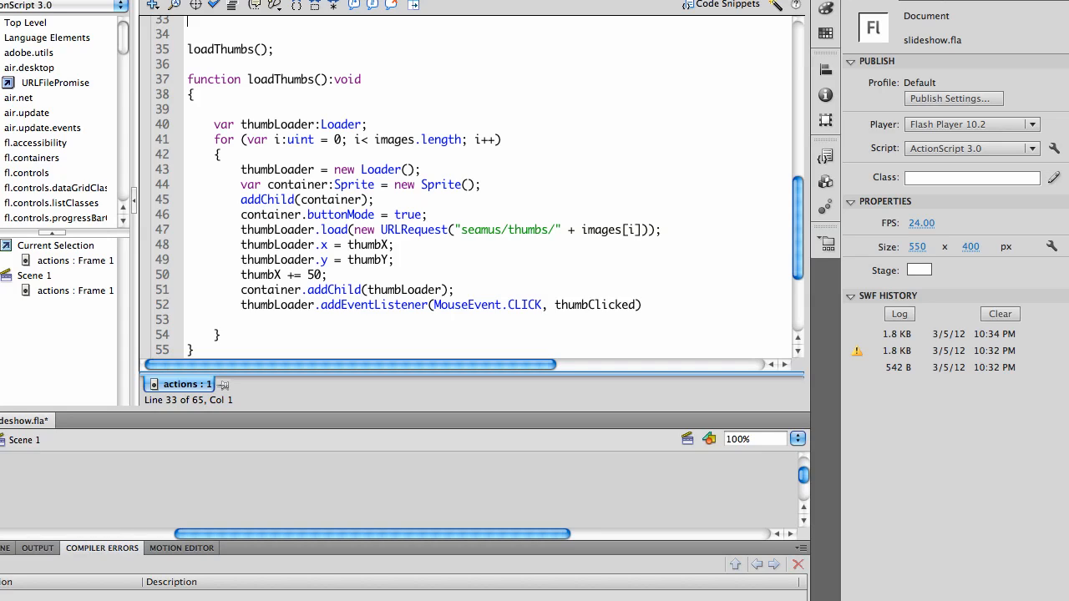
pyautogui.scroll(-3)
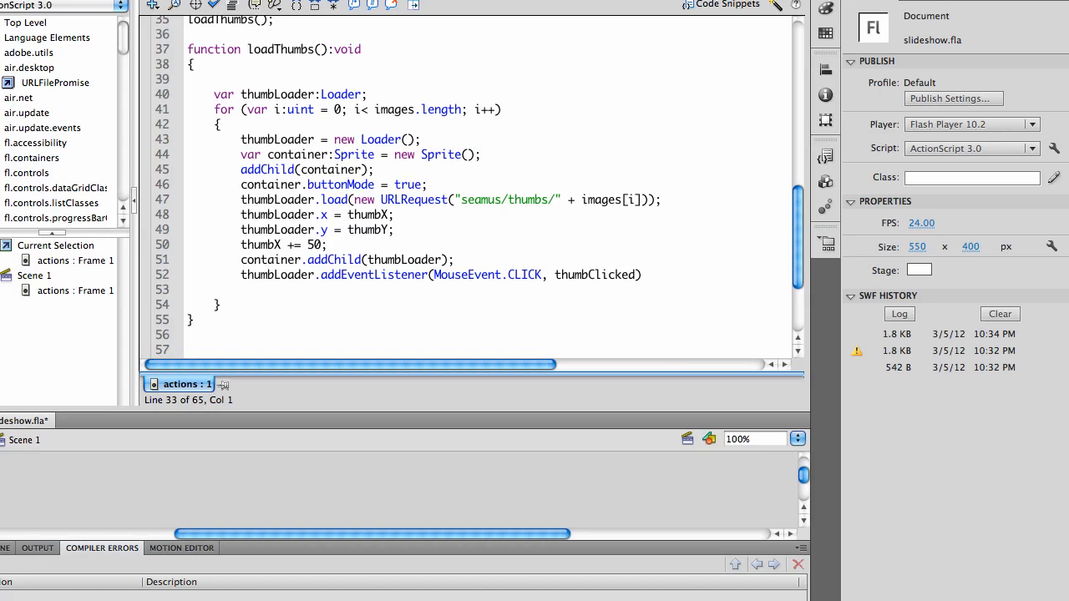
pyautogui.scroll(-3)
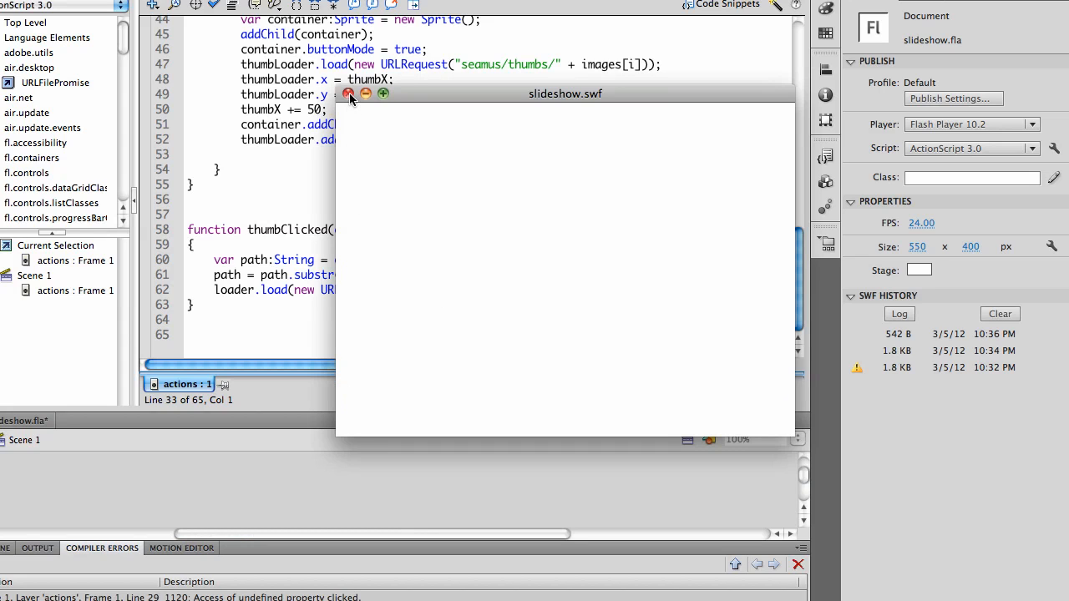
# Step: Close the blank test movie and delete the leftover clip.buttonMode and clip.addEventListener lines
pyautogui.click(349, 93)
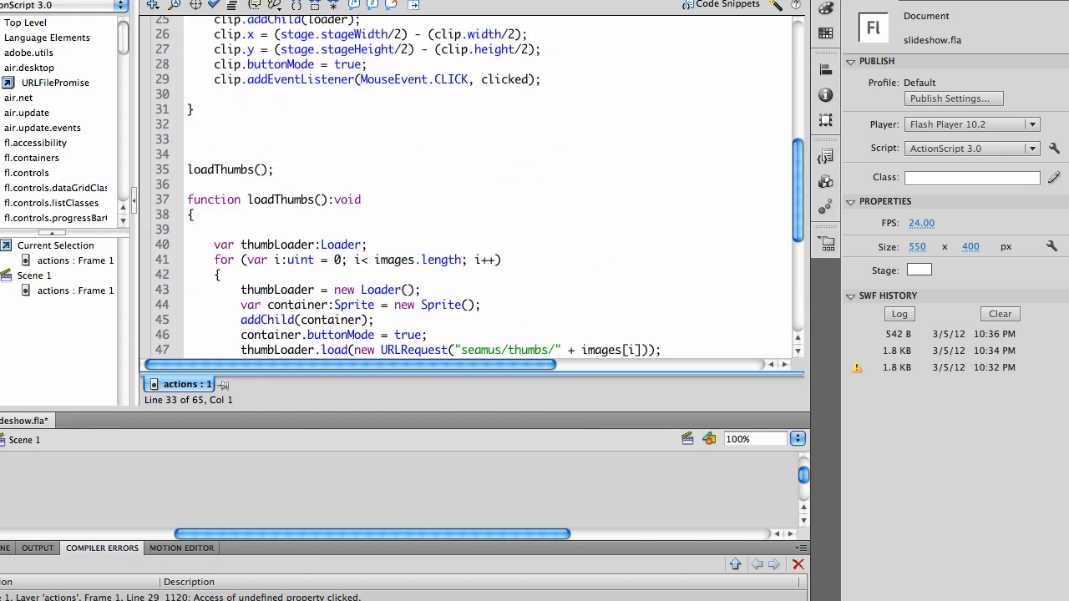
pyautogui.scroll(3)
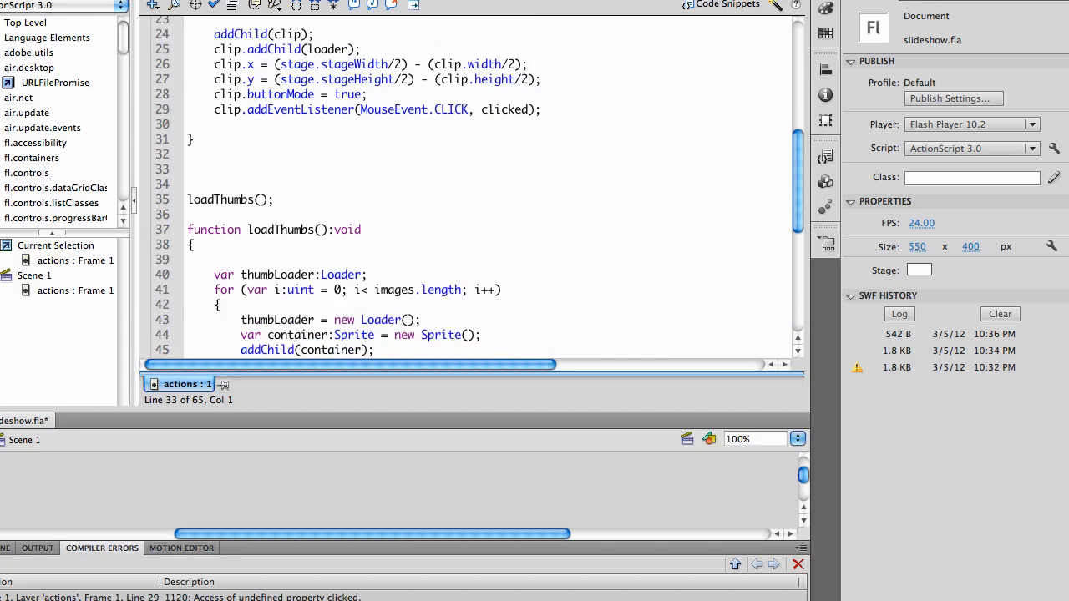
pyautogui.scroll(-3)
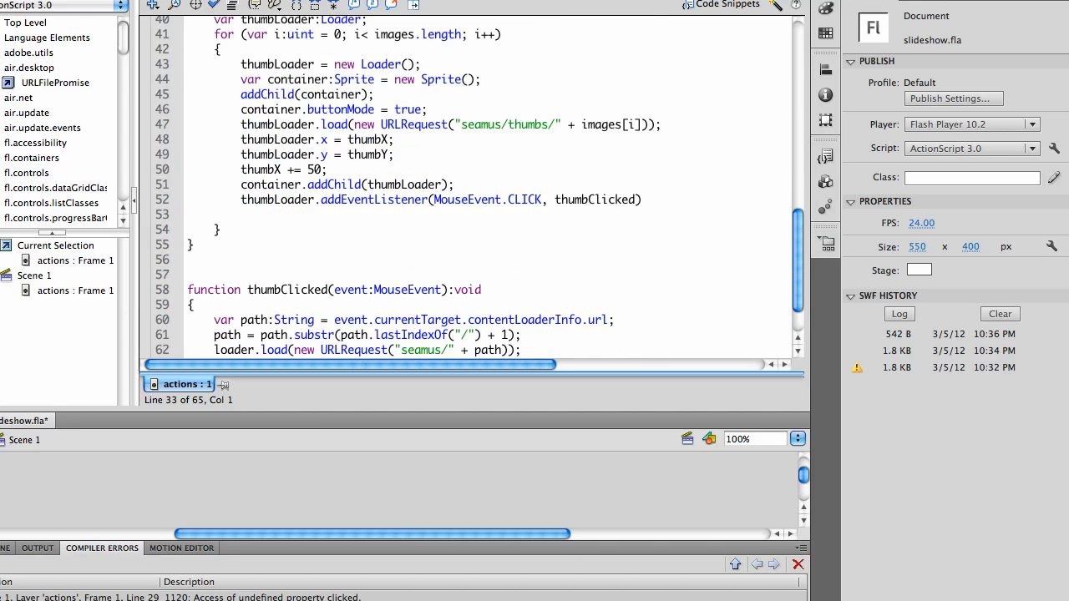
pyautogui.scroll(3)
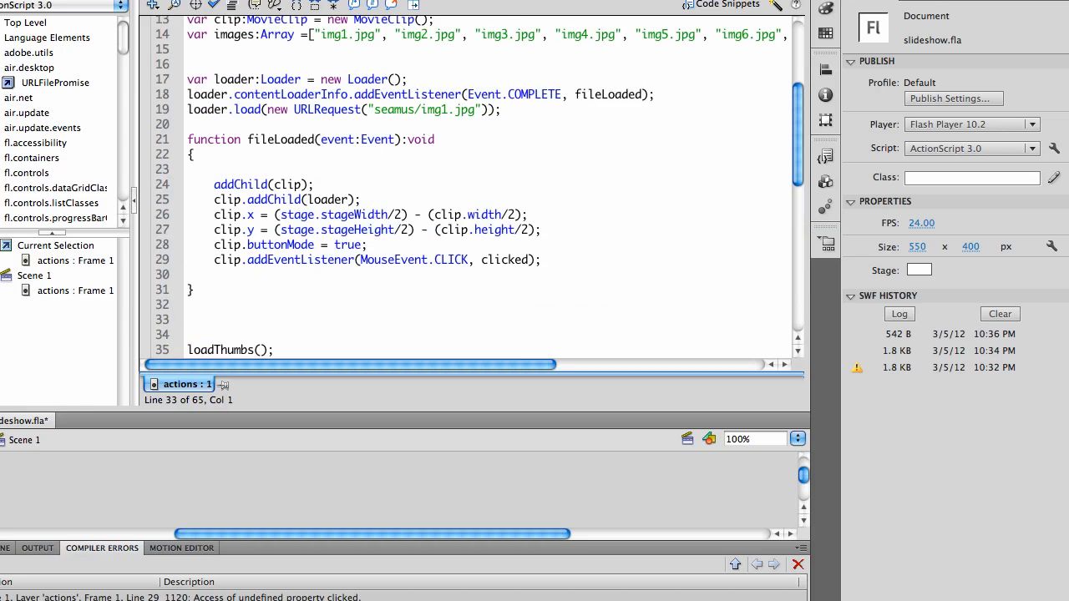
pyautogui.scroll(3)
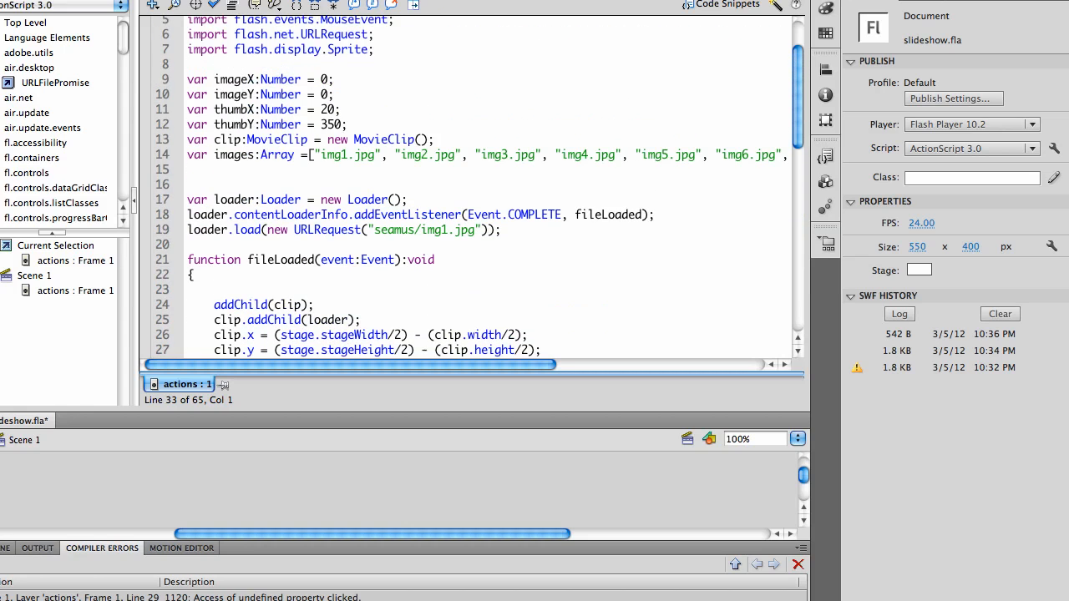
pyautogui.scroll(3)
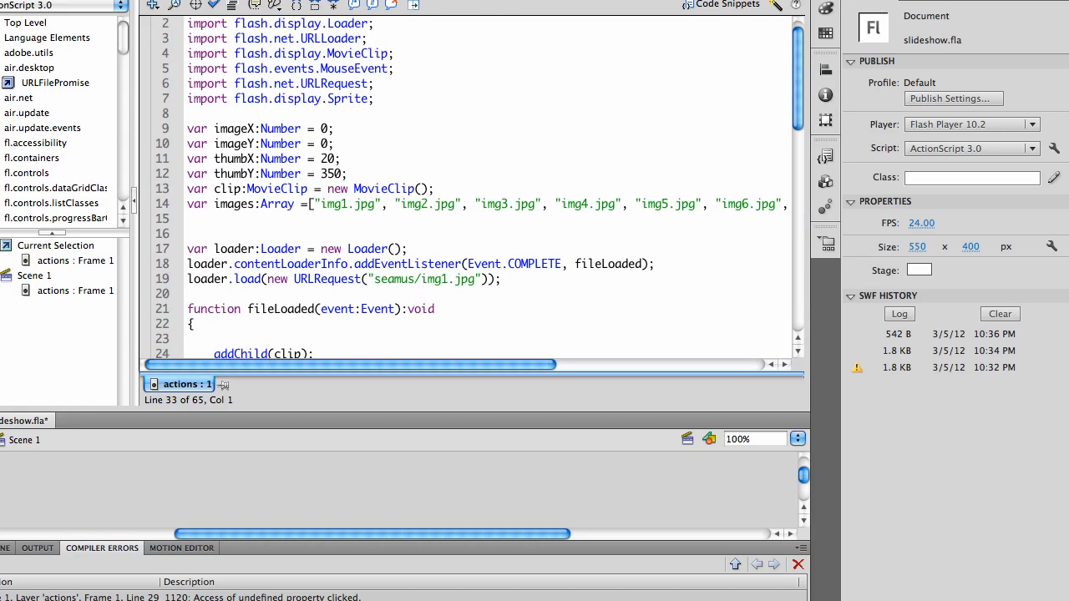
pyautogui.scroll(-3)
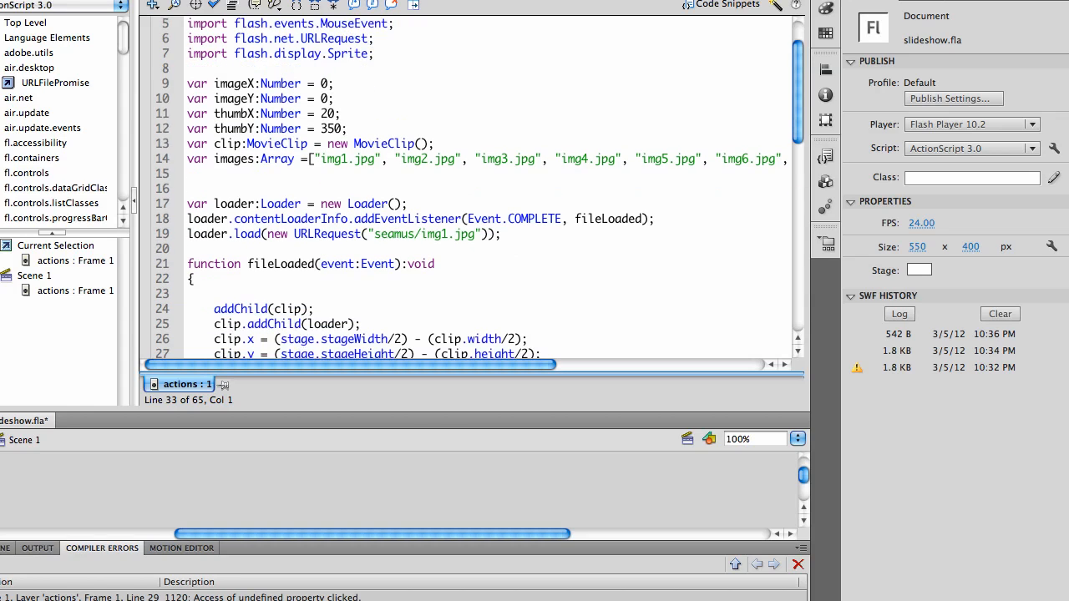
pyautogui.scroll(-3)
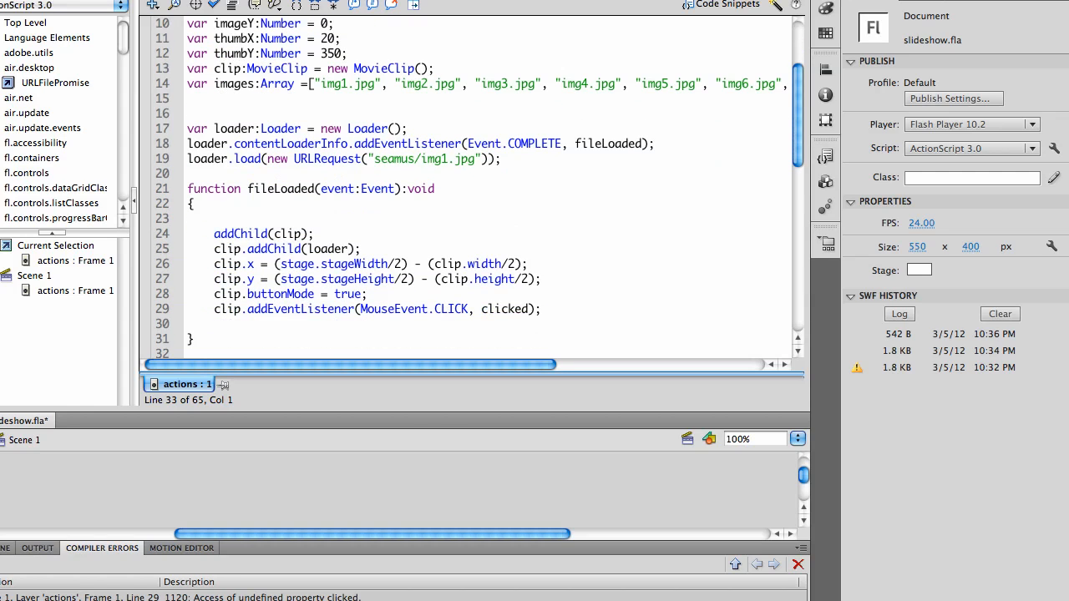
pyautogui.scroll(-3)
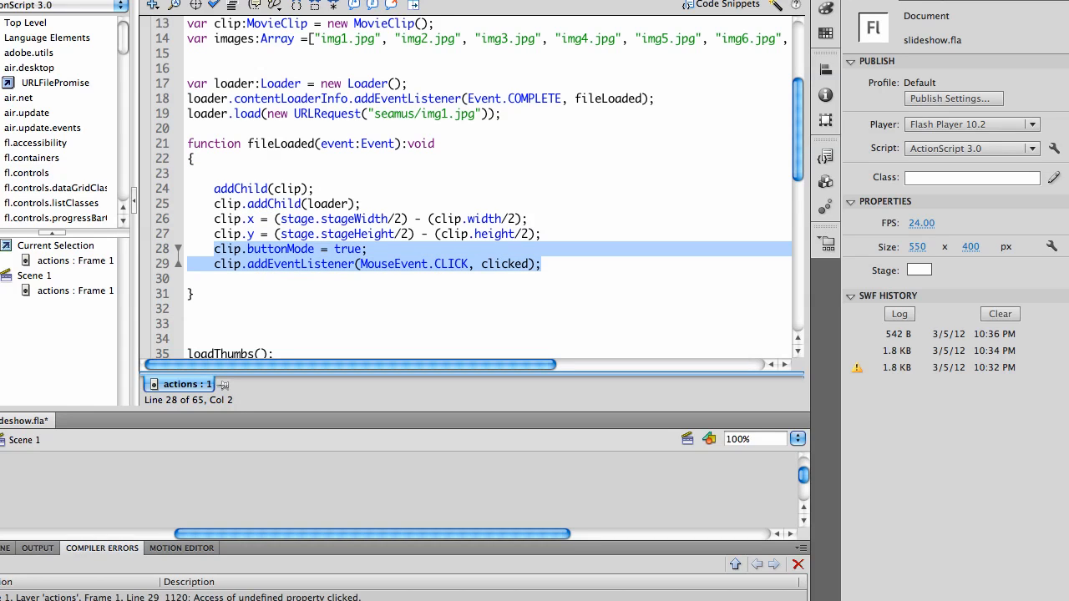
pyautogui.press('Delete')
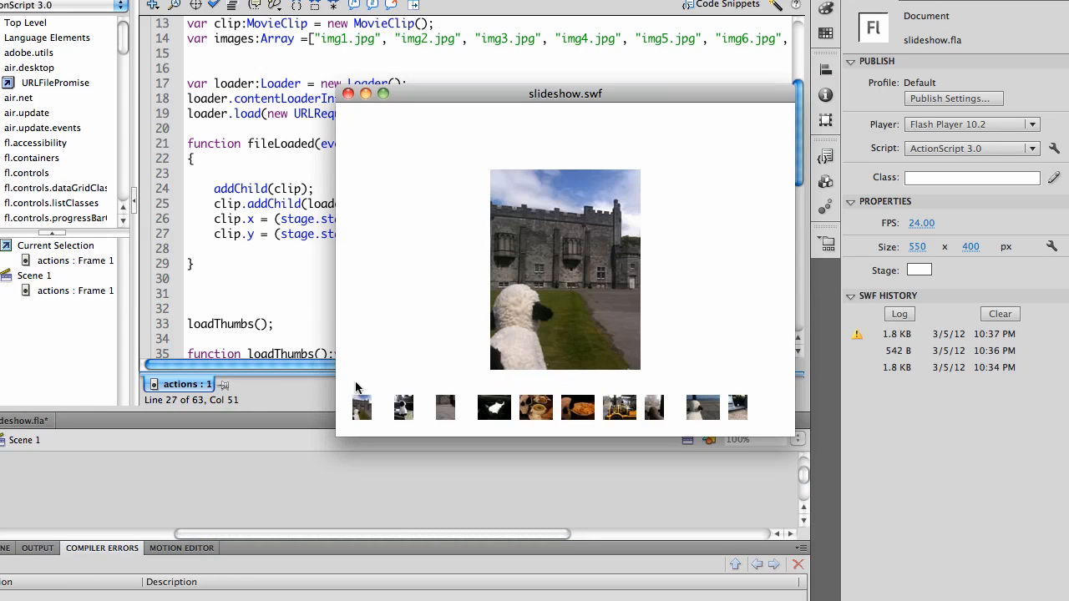
# Step: Click thumbnails to show the sheep-on-train-seat, dark, soup and last photos
pyautogui.rightClick(403, 409)
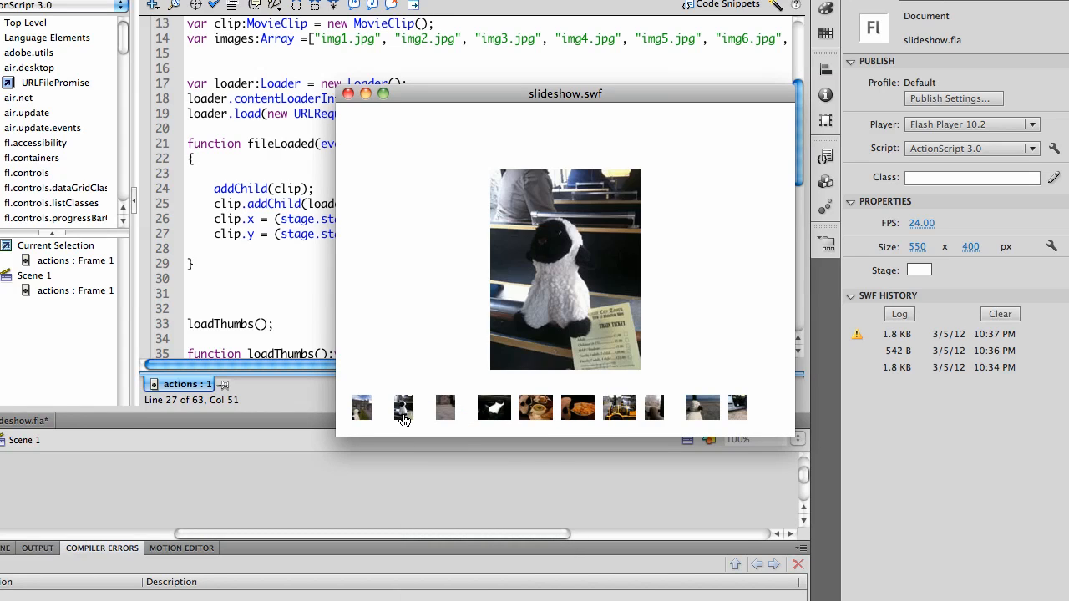
pyautogui.click(494, 407)
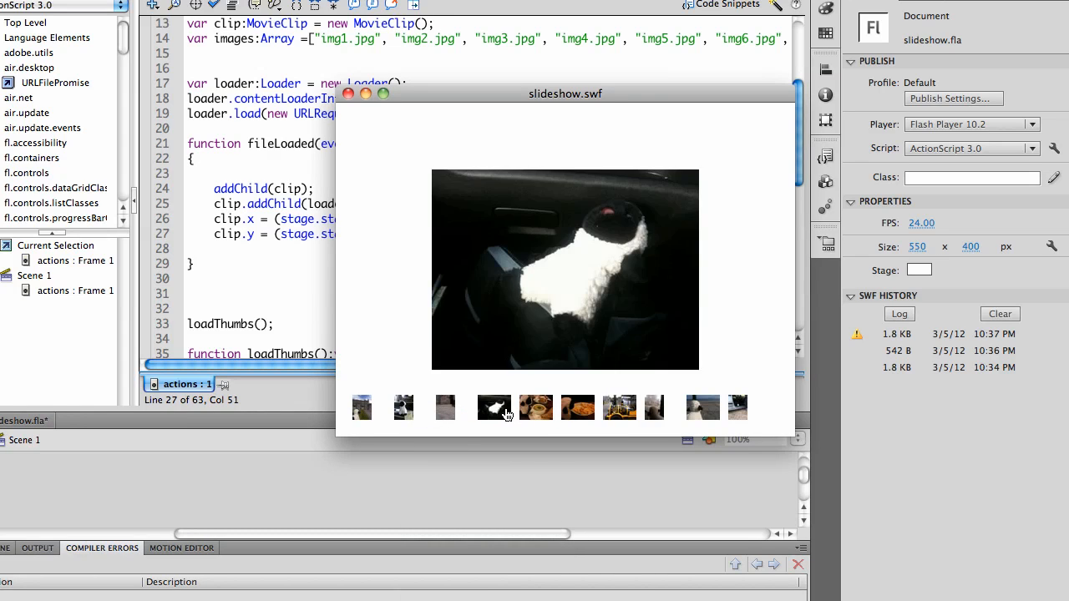
pyautogui.click(535, 408)
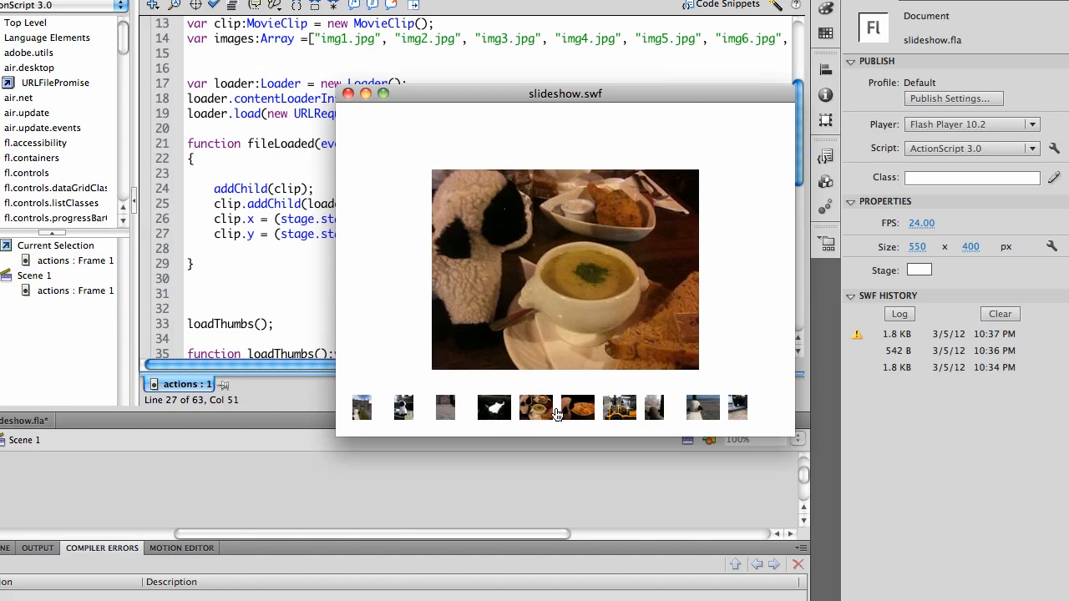
pyautogui.click(620, 407)
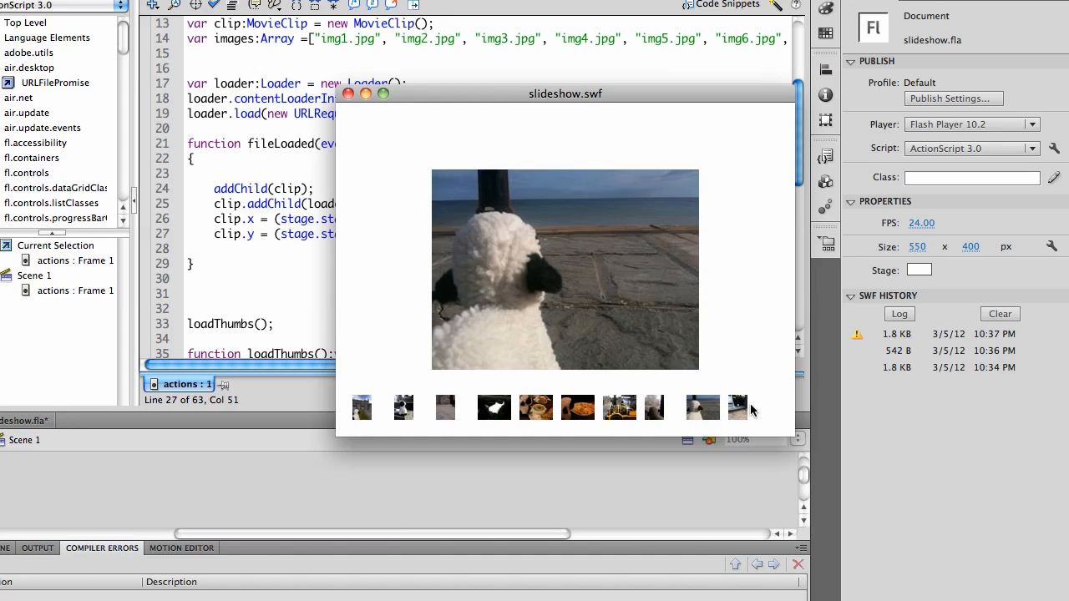
pyautogui.click(737, 407)
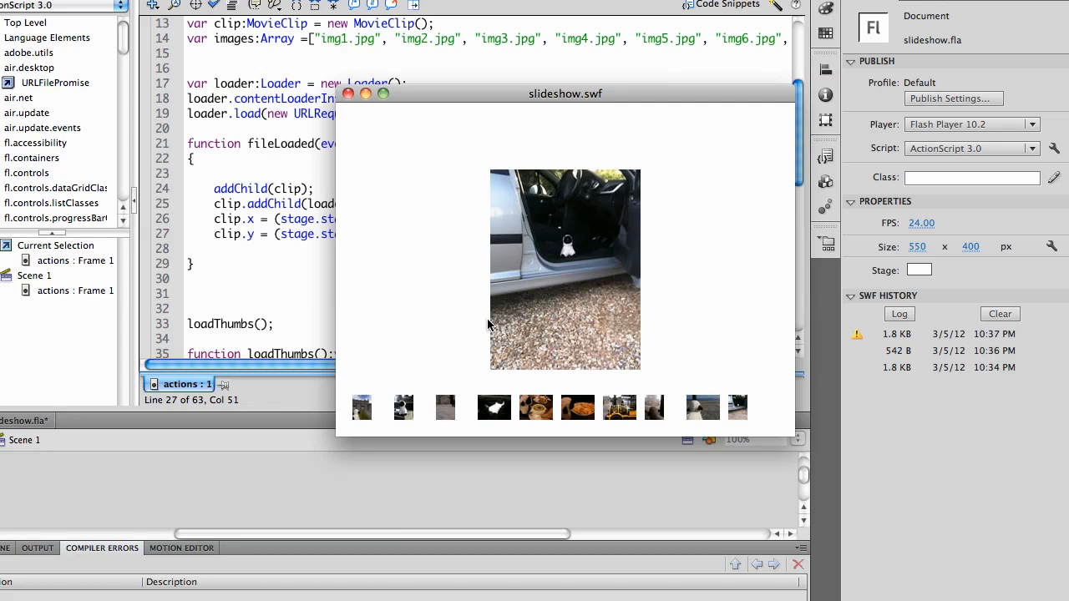
pyautogui.moveTo(572, 255)
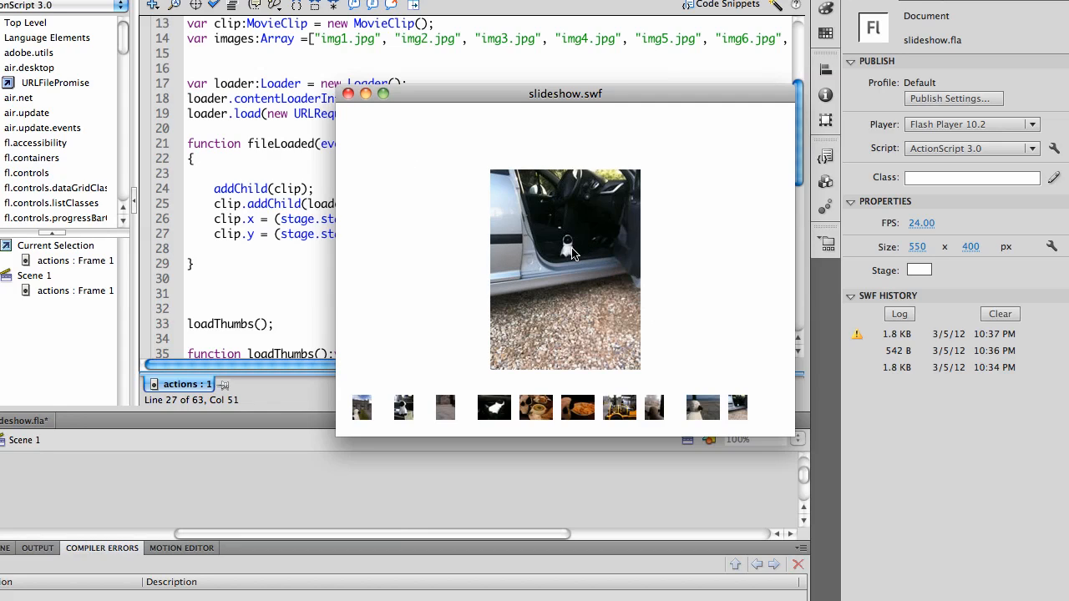
pyautogui.moveTo(719, 133)
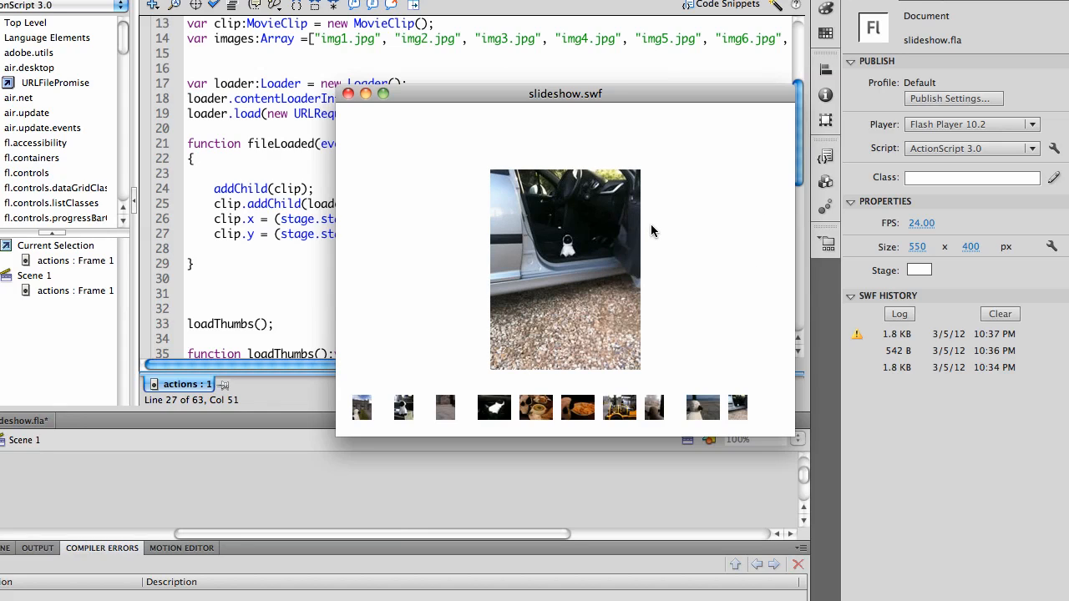
pyautogui.moveTo(587, 228)
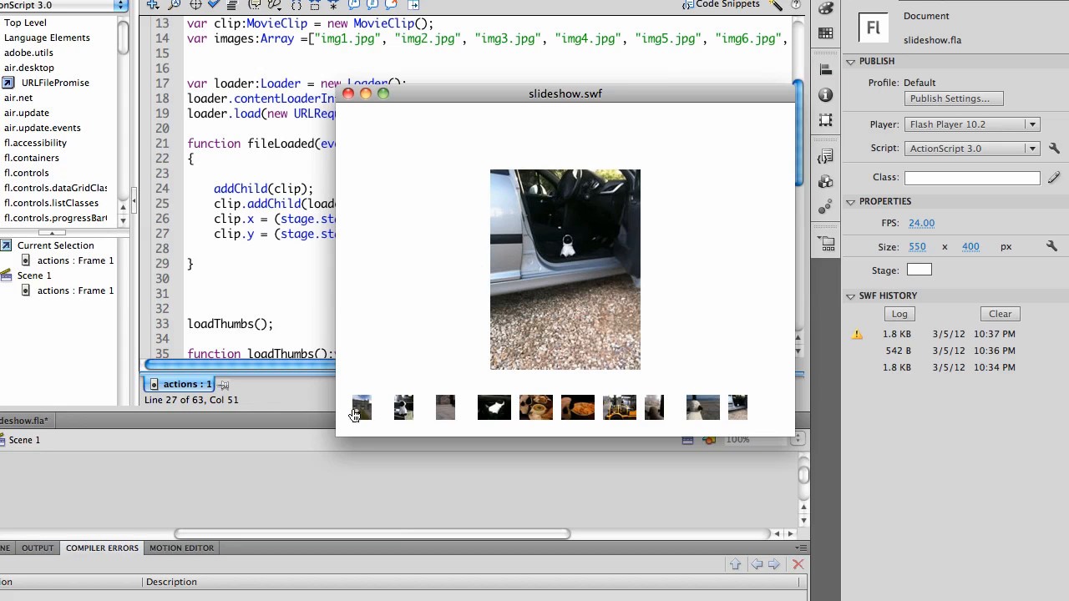
pyautogui.moveTo(738, 410)
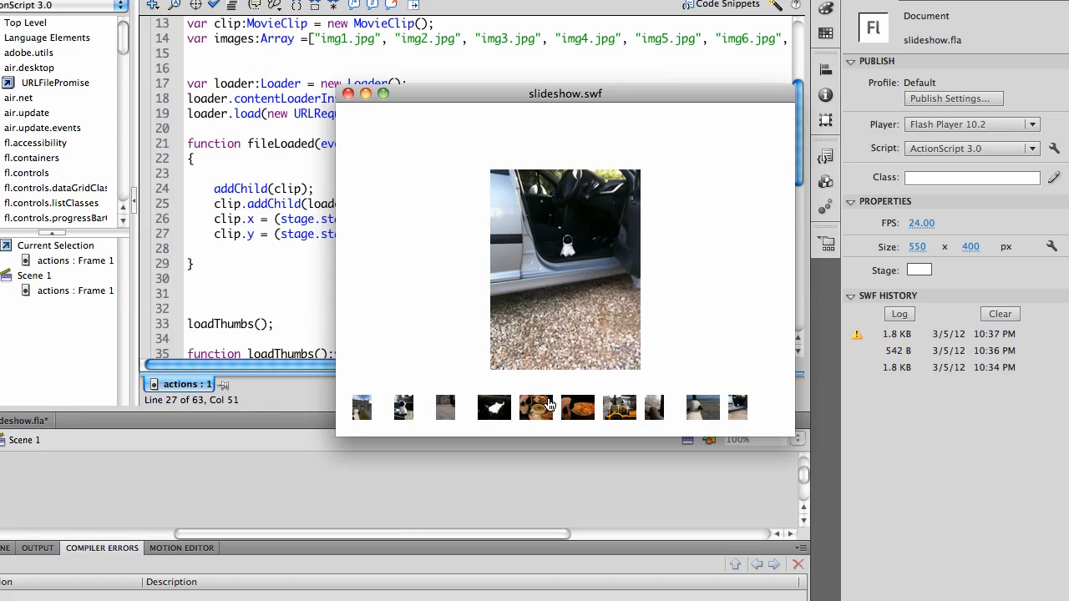
pyautogui.moveTo(731, 408)
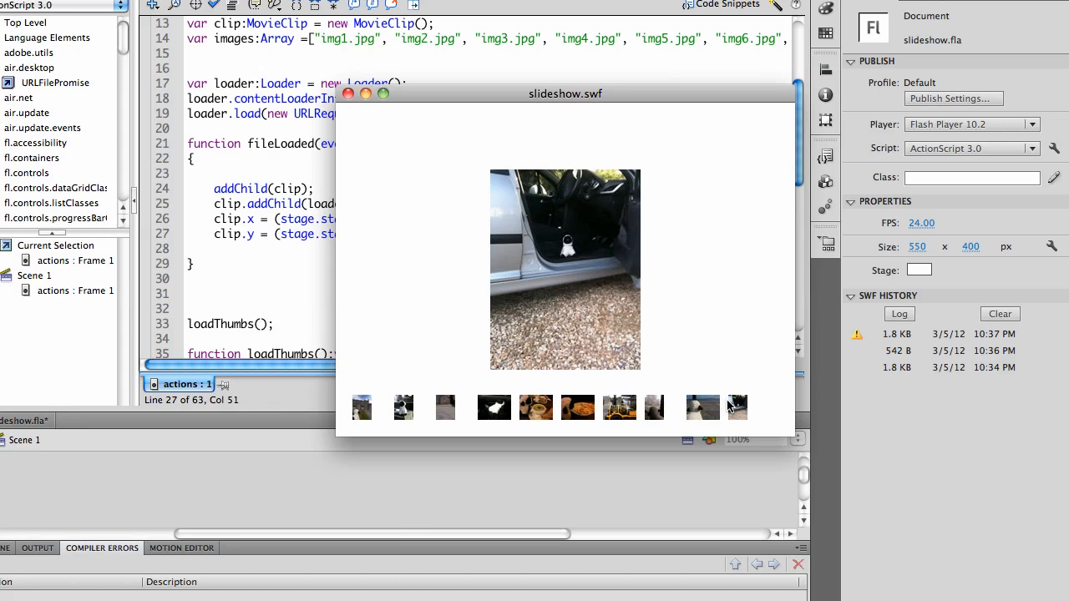
pyautogui.moveTo(574, 394)
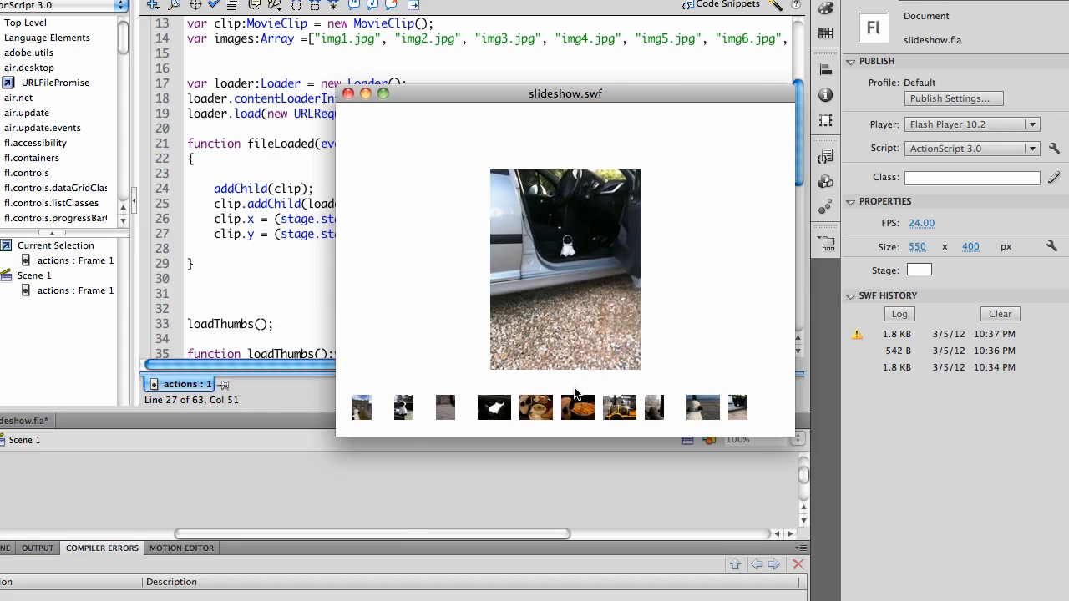
pyautogui.moveTo(539, 410)
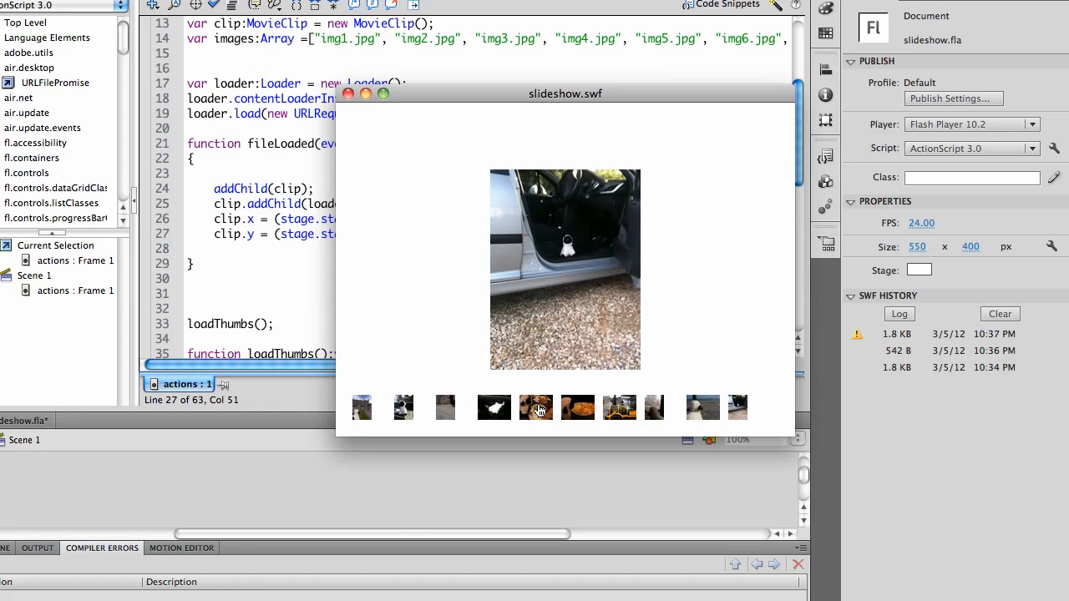
pyautogui.moveTo(516, 430)
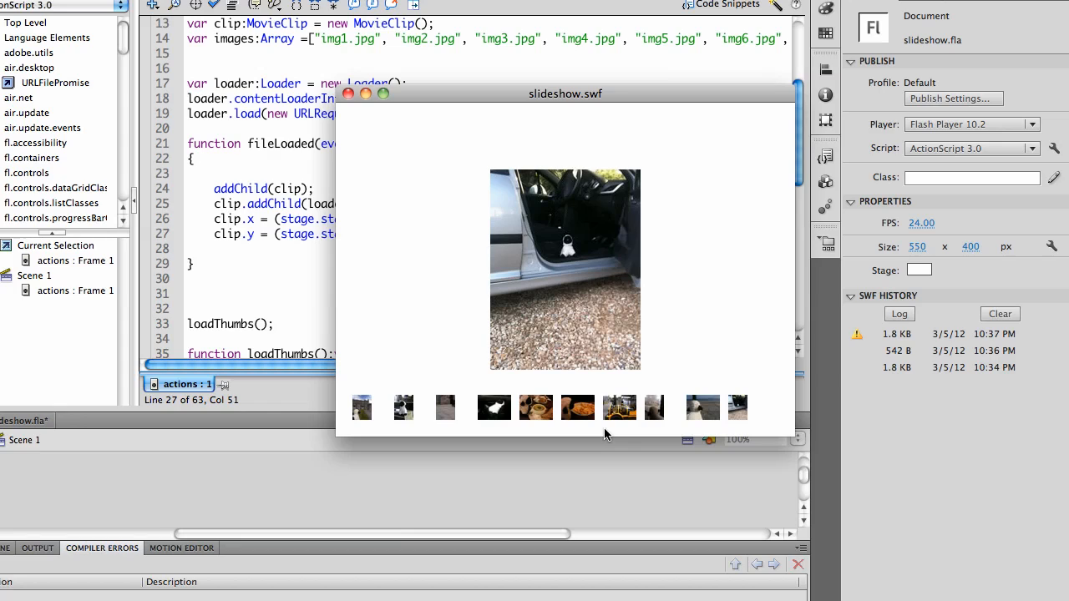
pyautogui.moveTo(695, 217)
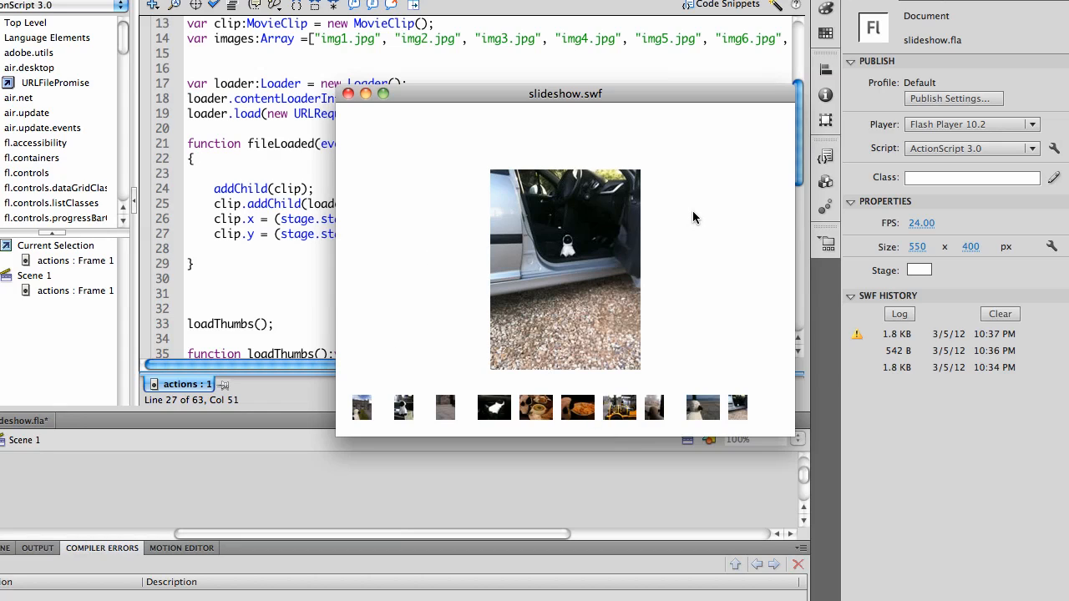
pyautogui.moveTo(543, 167)
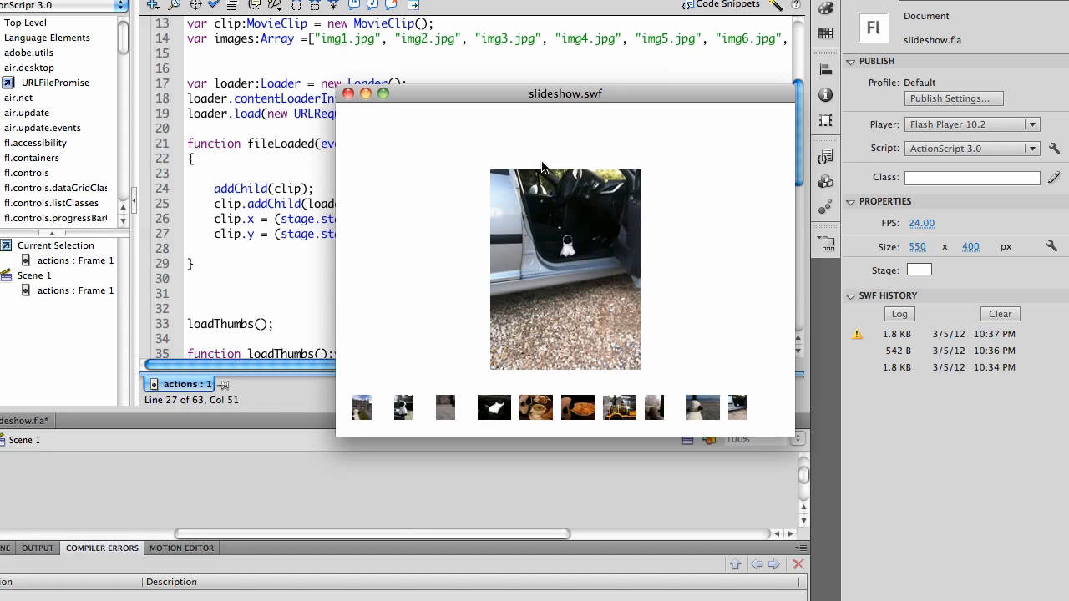
pyautogui.moveTo(420, 129)
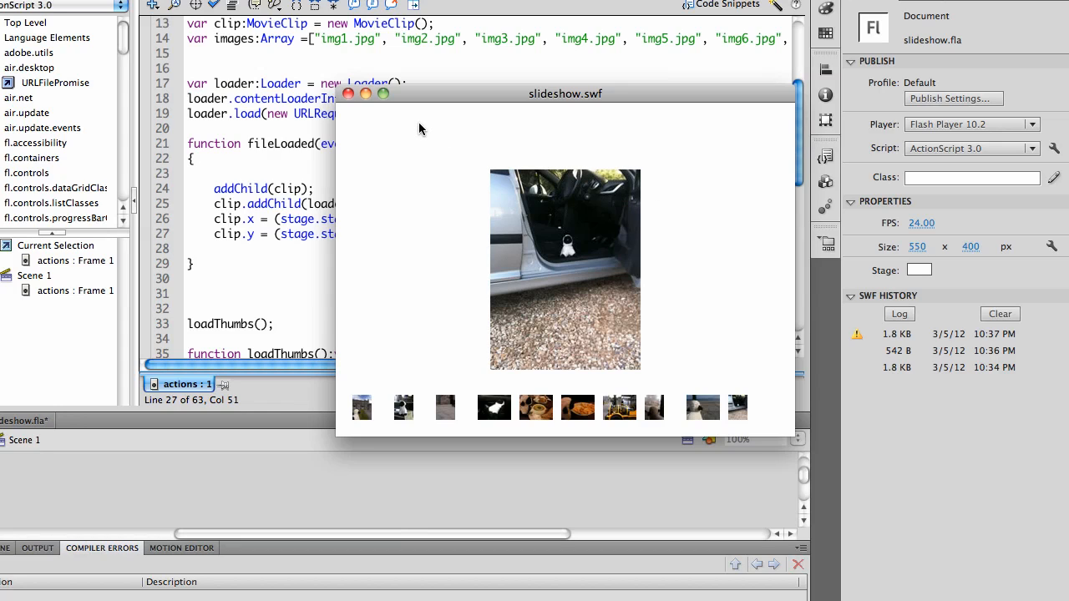